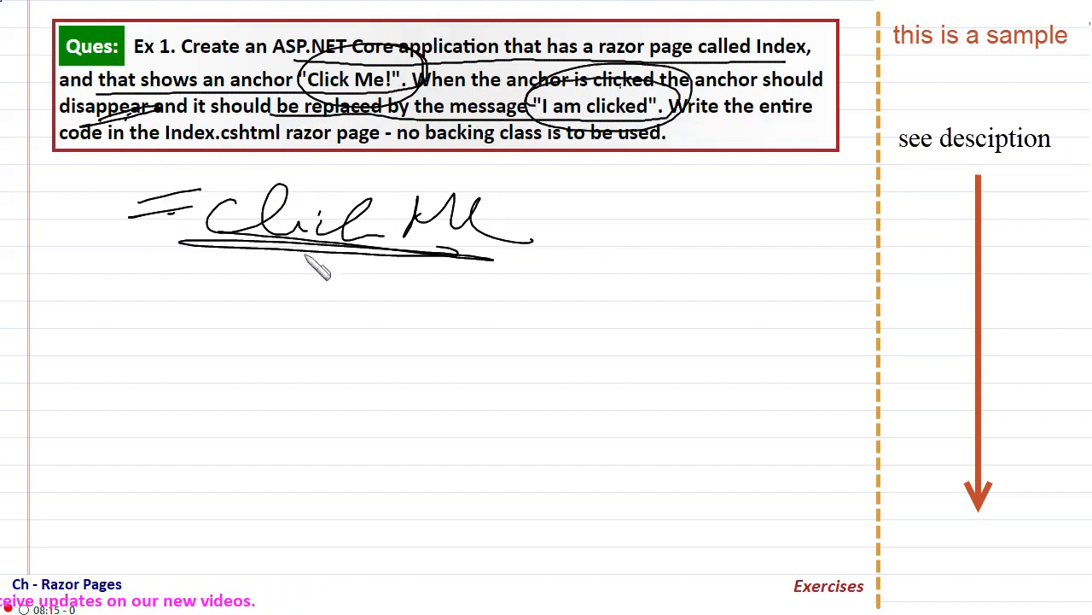
- Underline the handwritten Click Me note beneath the exercise question
{"action": "left_click_drag", "start_coordinate": [342, 273], "coordinate": [427, 333]}
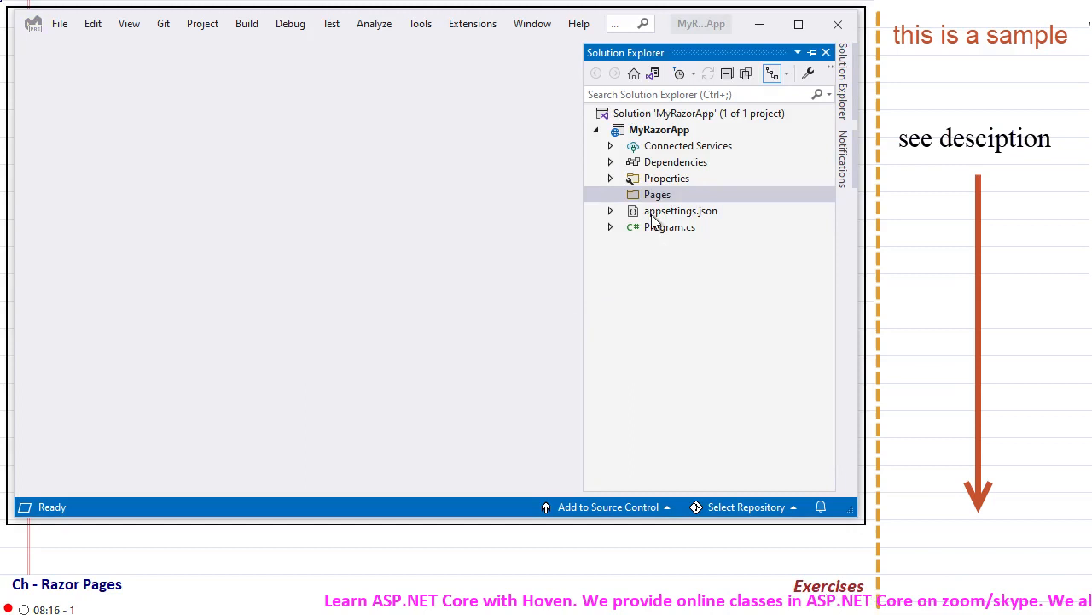
- Start adding a new item to the Pages folder of MyRazorApp
{"action": "left_click", "coordinate": [657, 195]}
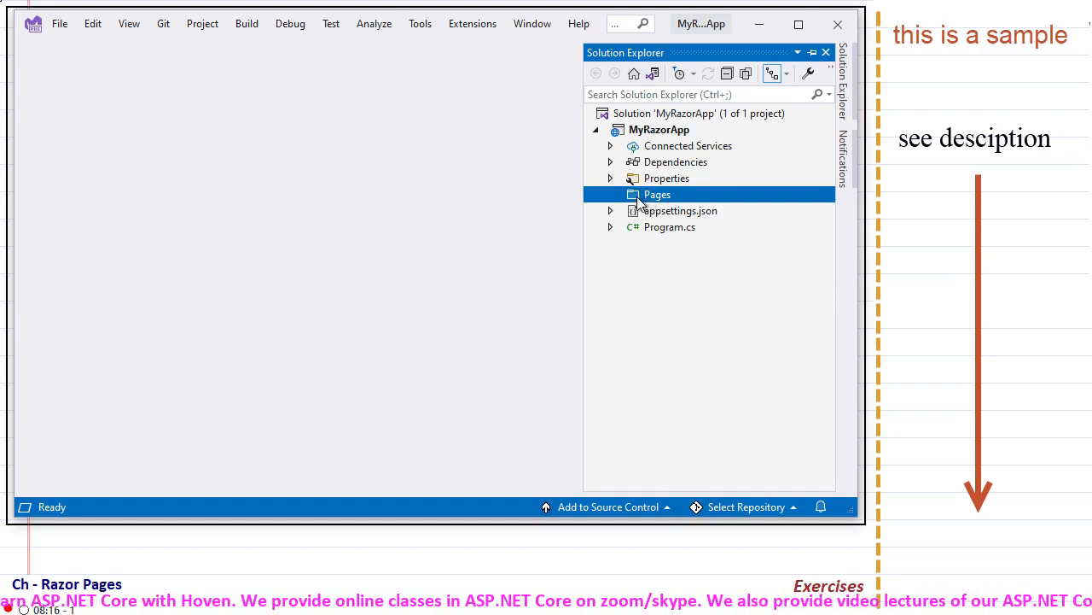
{"action": "right_click", "coordinate": [657, 195]}
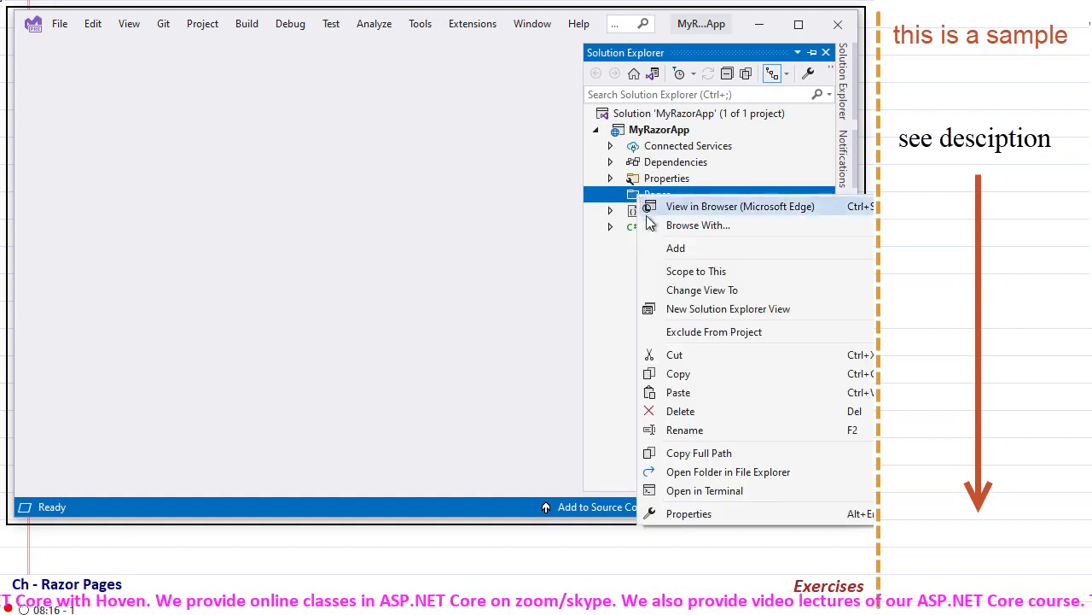
{"action": "mouse_move", "coordinate": [676, 248]}
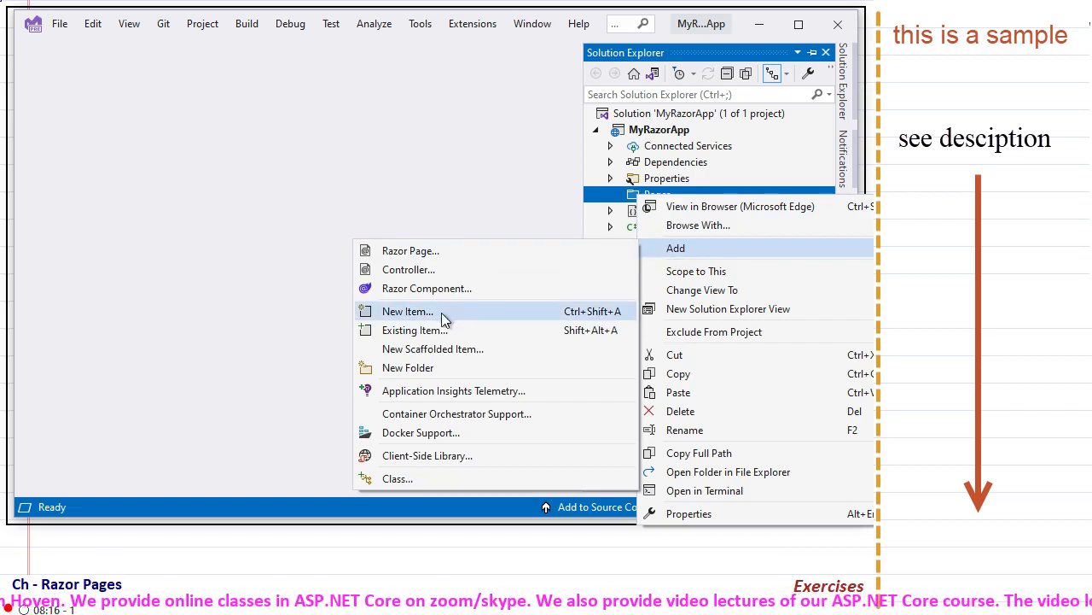
{"action": "left_click", "coordinate": [406, 311]}
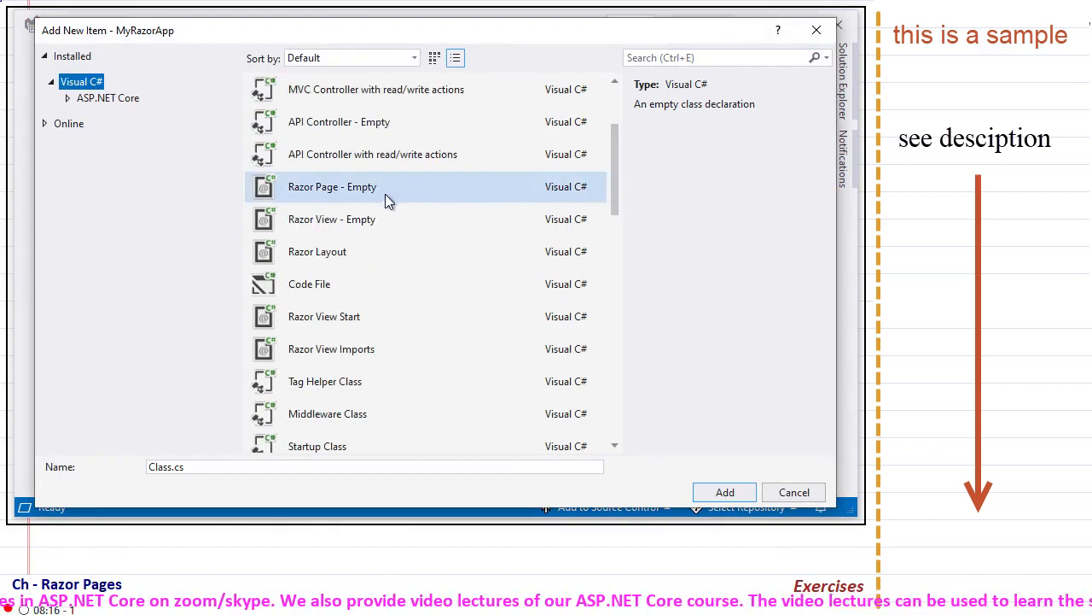
- Add an empty Razor page named Index to the Pages folder
{"action": "left_click", "coordinate": [331, 186]}
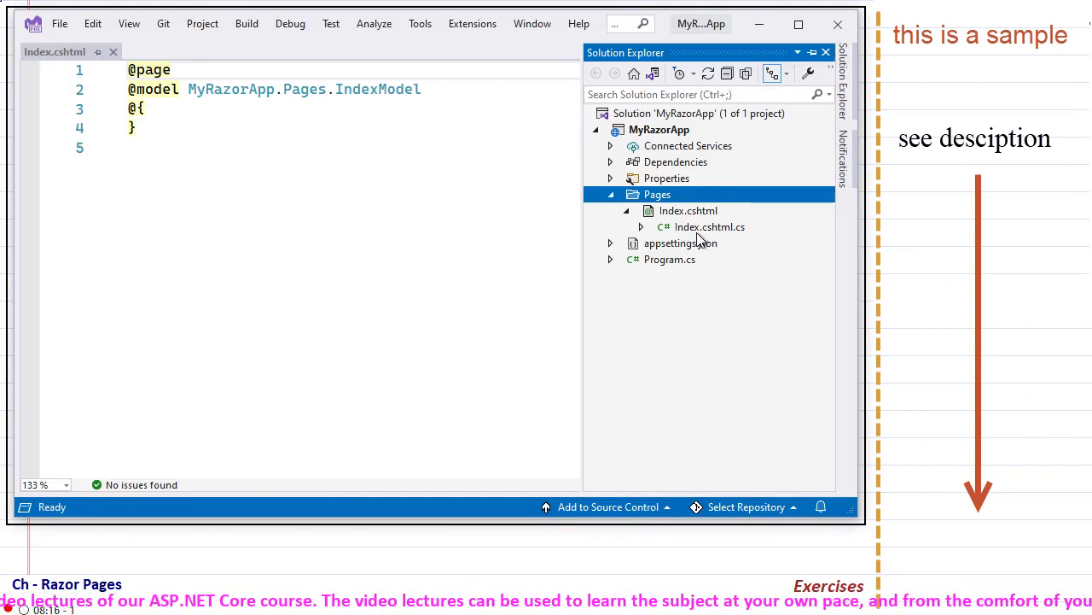
{"action": "left_click", "coordinate": [710, 225]}
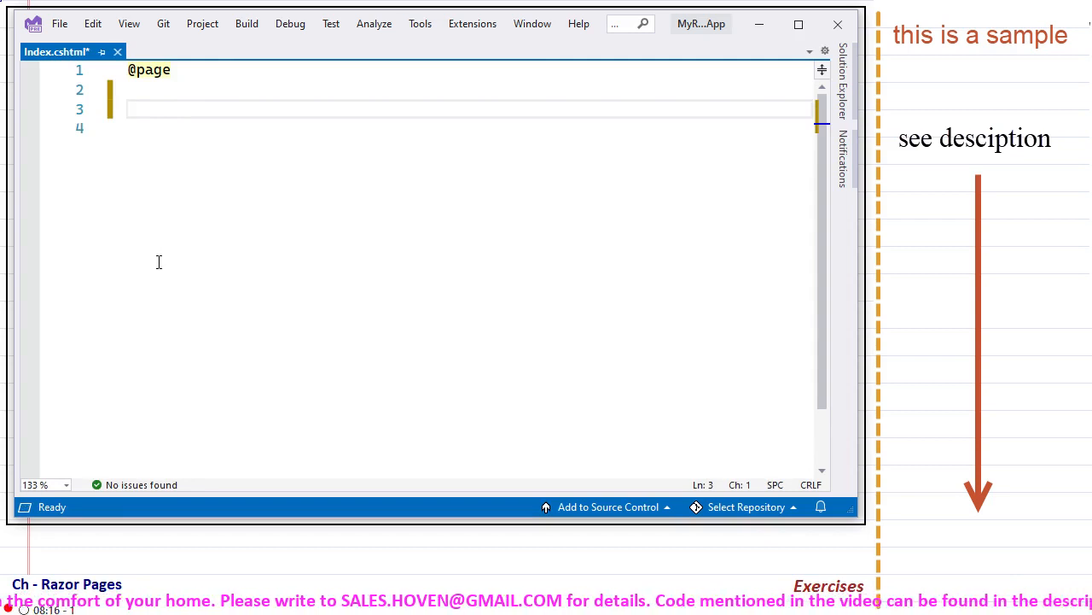
{"action": "type", "text": "@"}
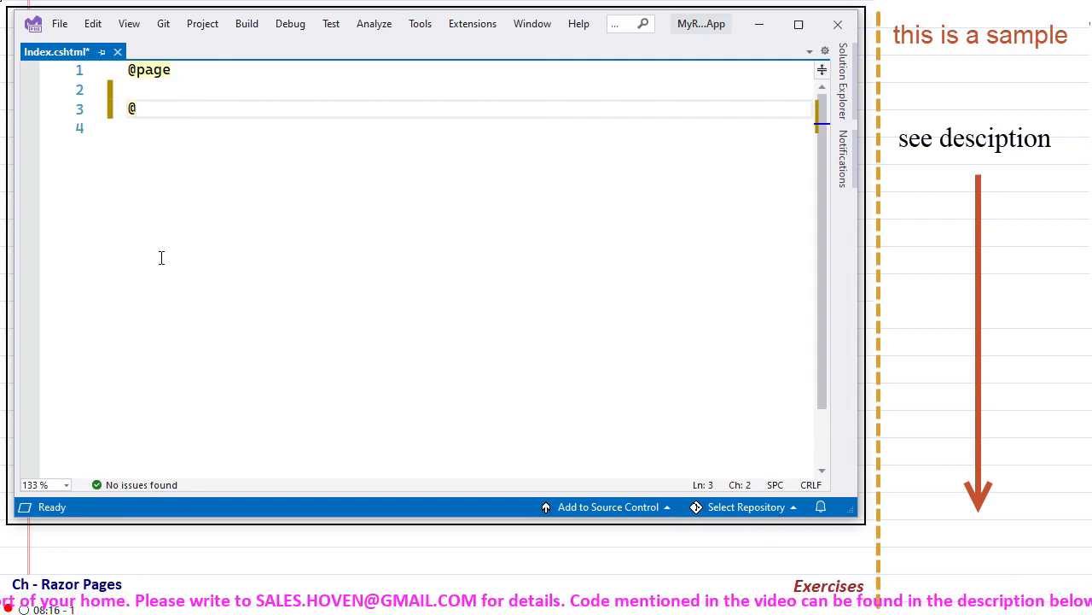
{"action": "type", "text": "addTagHelper"}
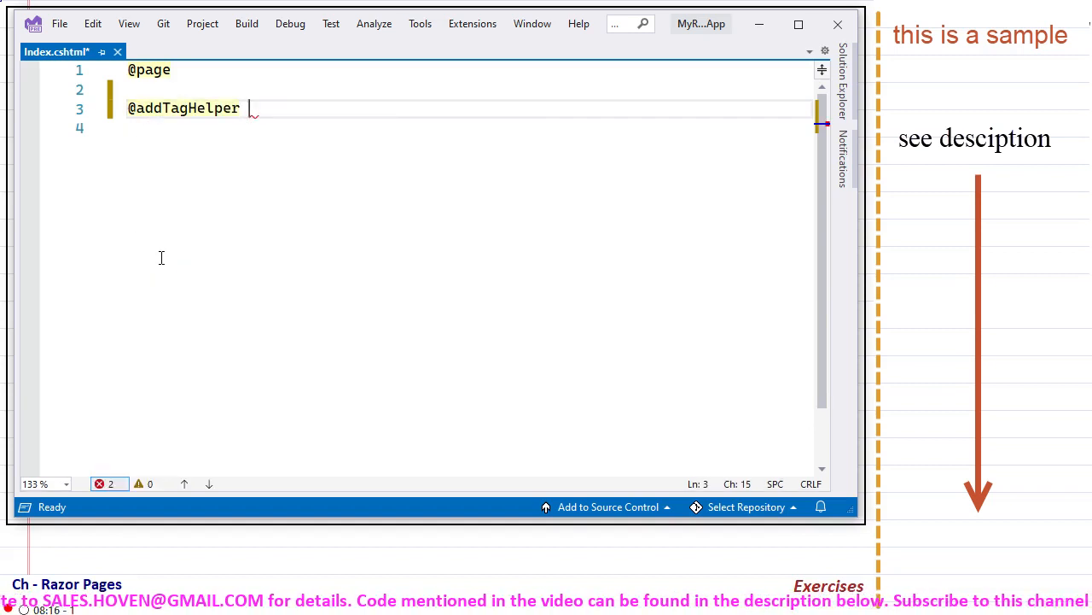
{"action": "type", "text": "*"}
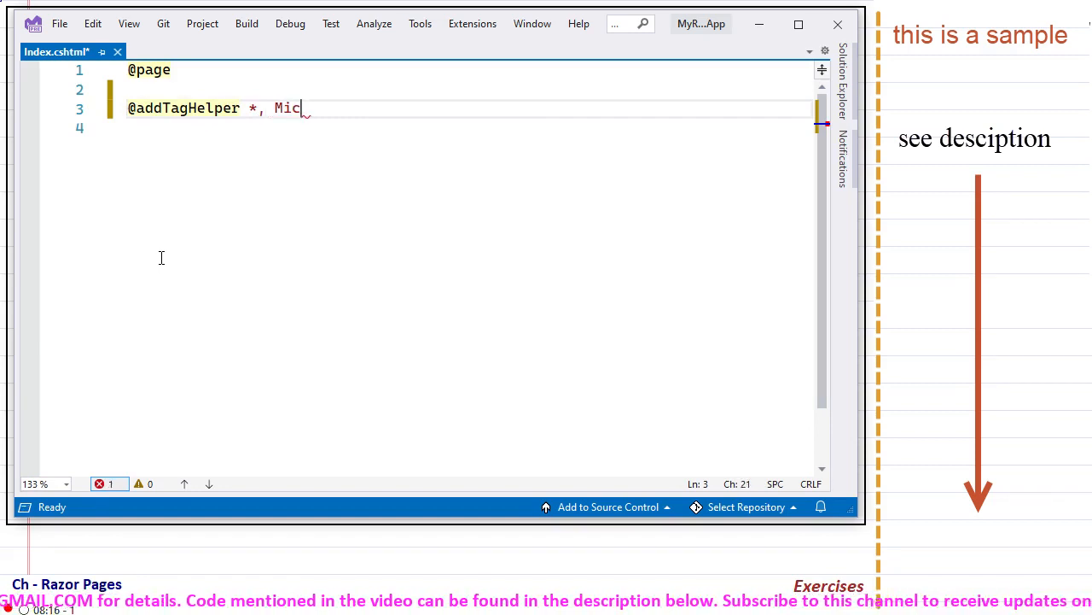
{"action": "type", "text": "roso"}
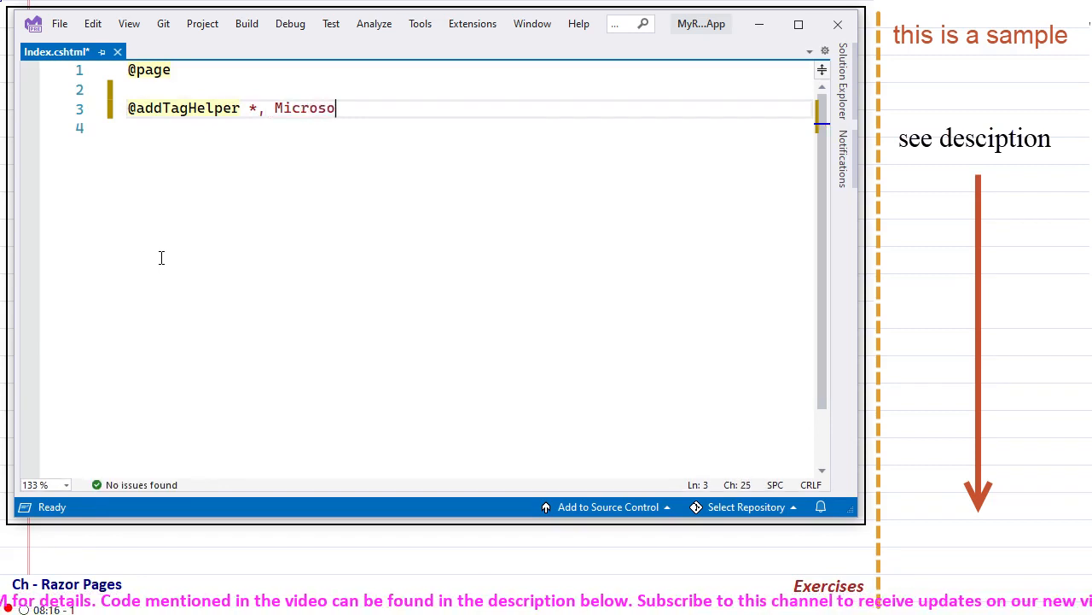
{"action": "type", "text": "ft"}
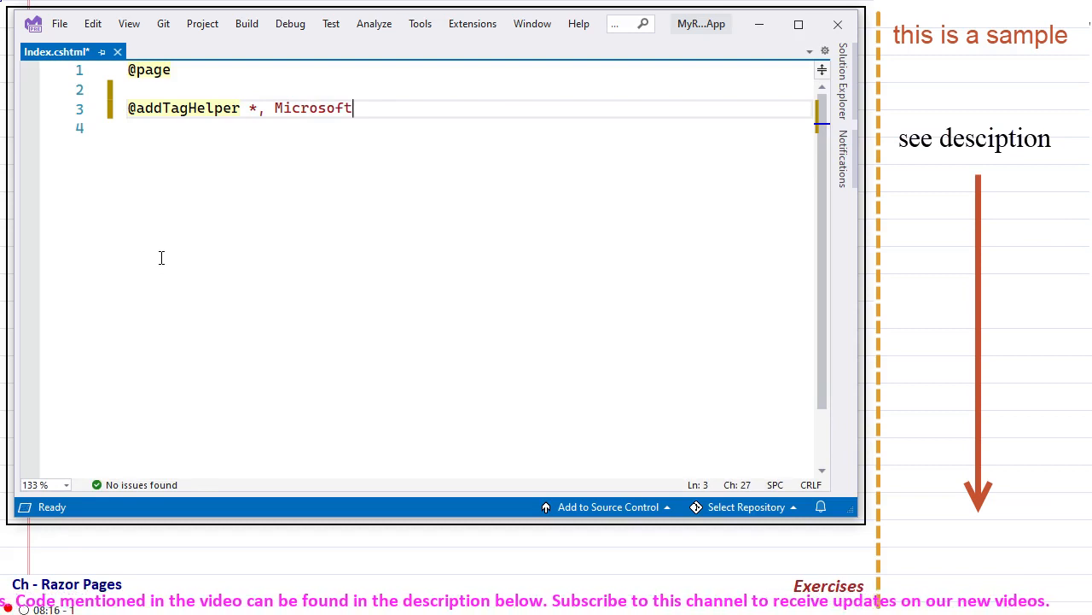
{"action": "type", "text": ".AspN"}
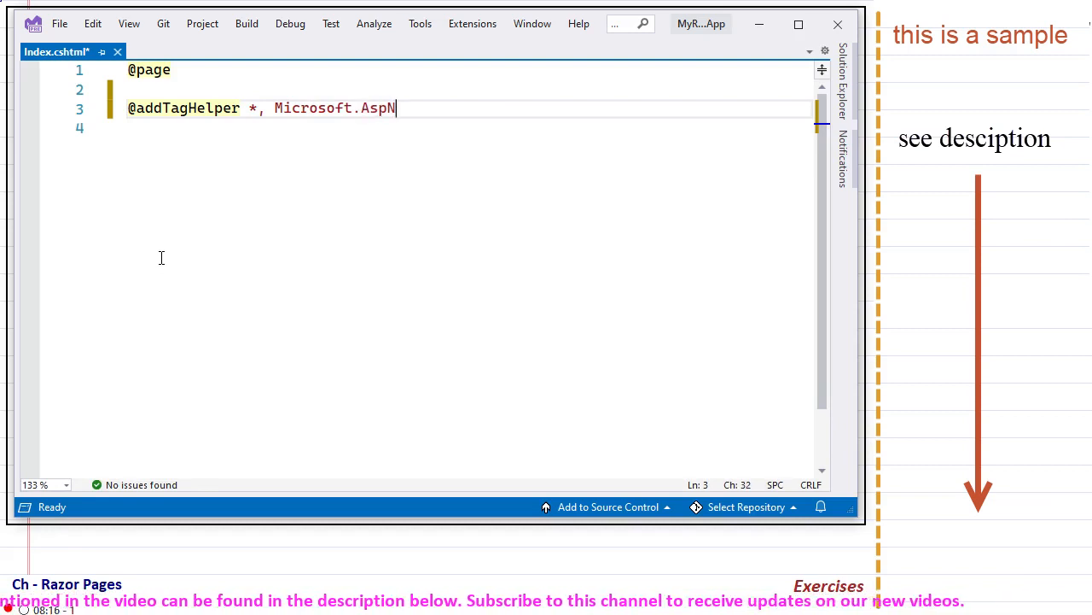
{"action": "type", "text": "etC"}
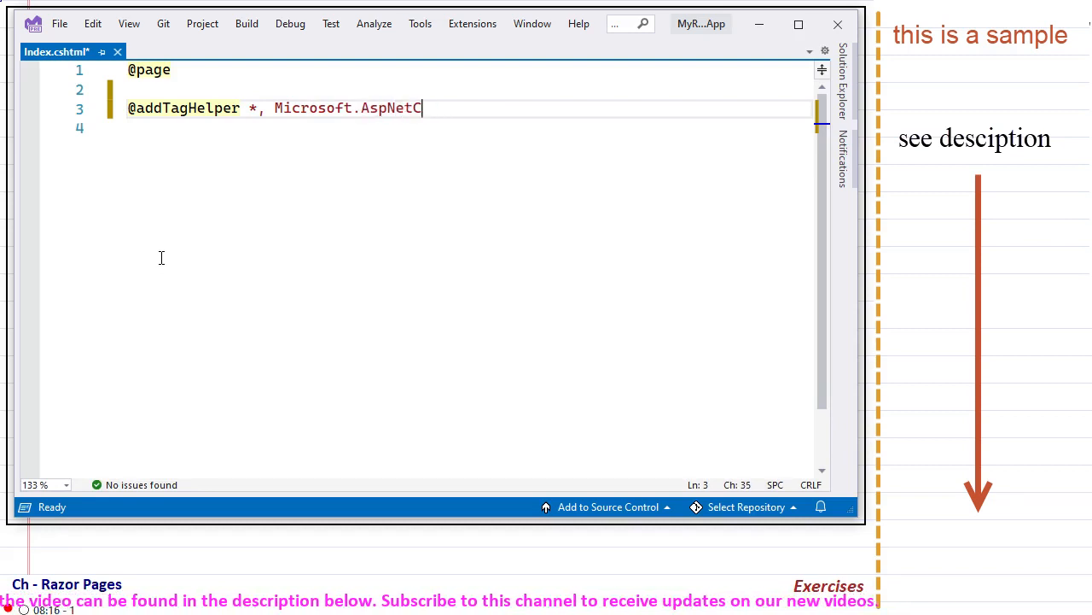
{"action": "type", "text": "ore"}
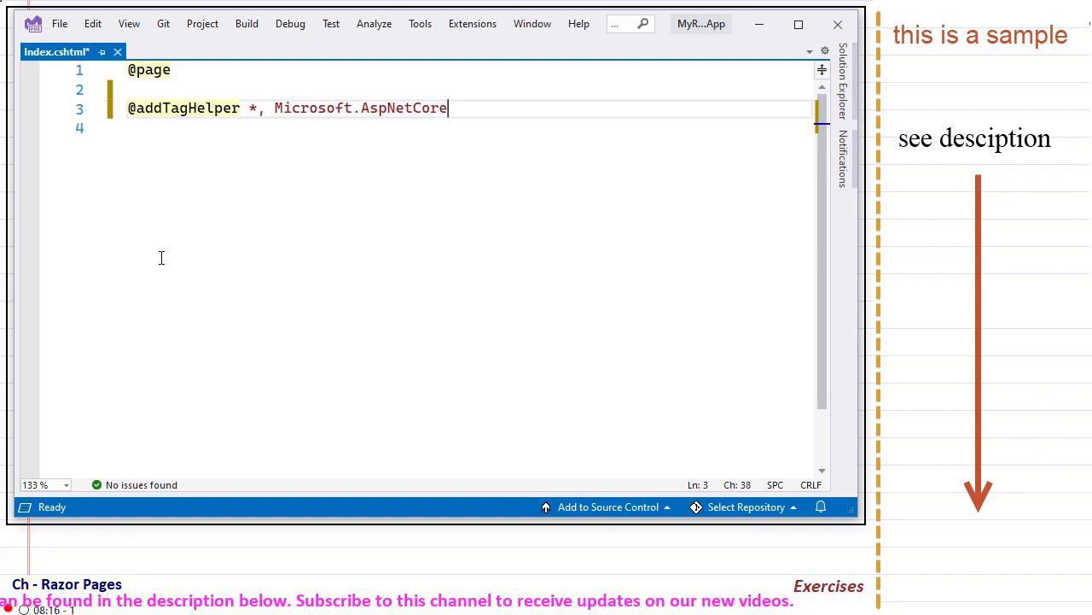